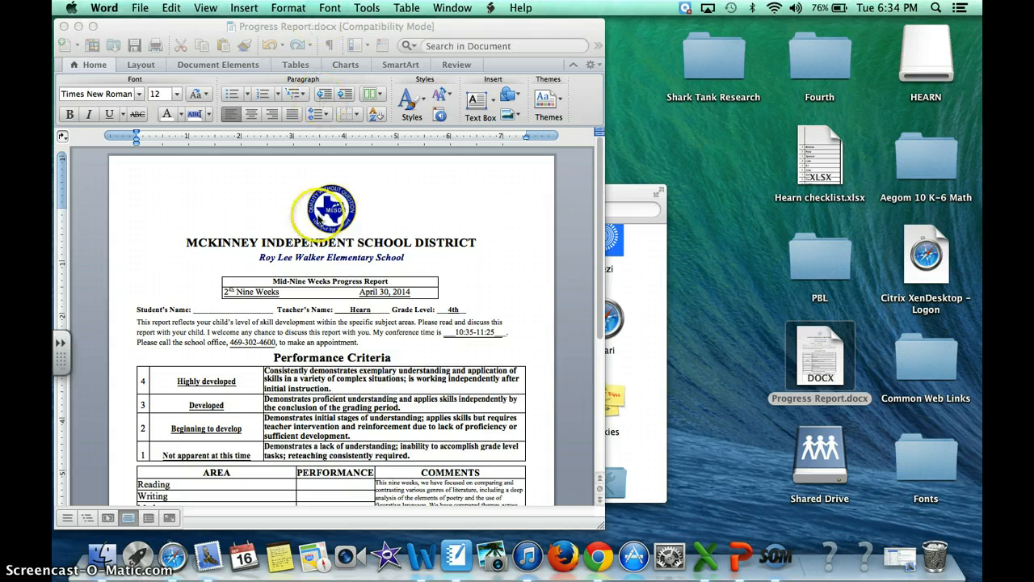
Step: Enter performance scores in the Performance column for Reading through Social Studies
{"action": "scroll", "scroll_direction": "down", "scroll_amount": 3}
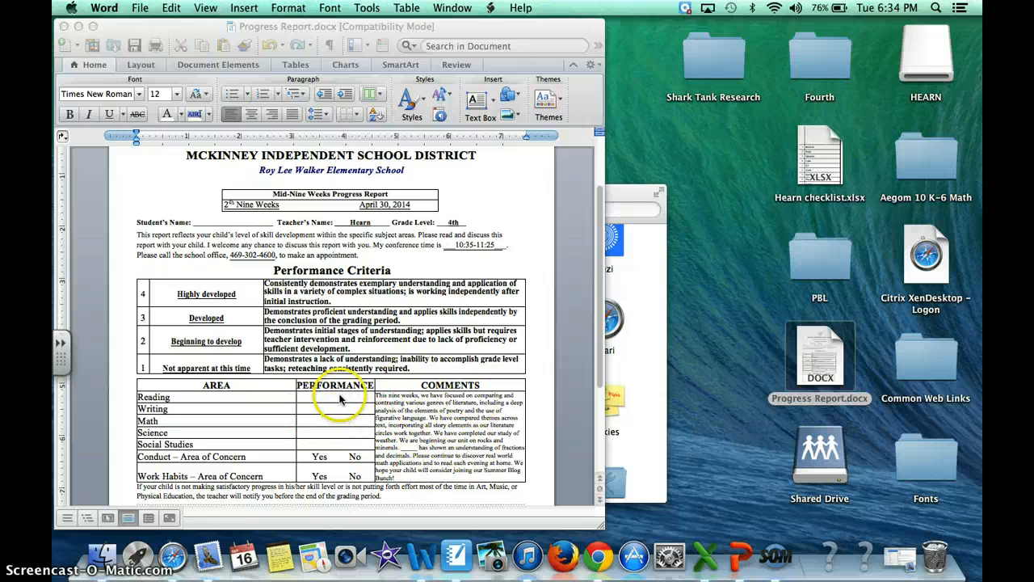
{"action": "left_click", "coordinate": [341, 398]}
{"action": "type", "text": "3"}
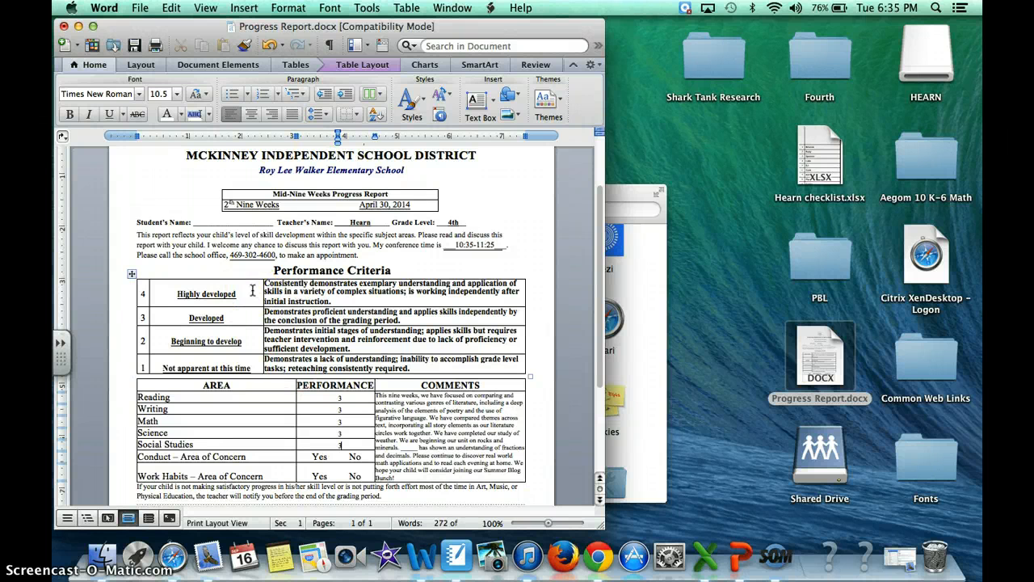
{"action": "mouse_move", "coordinate": [252, 291]}
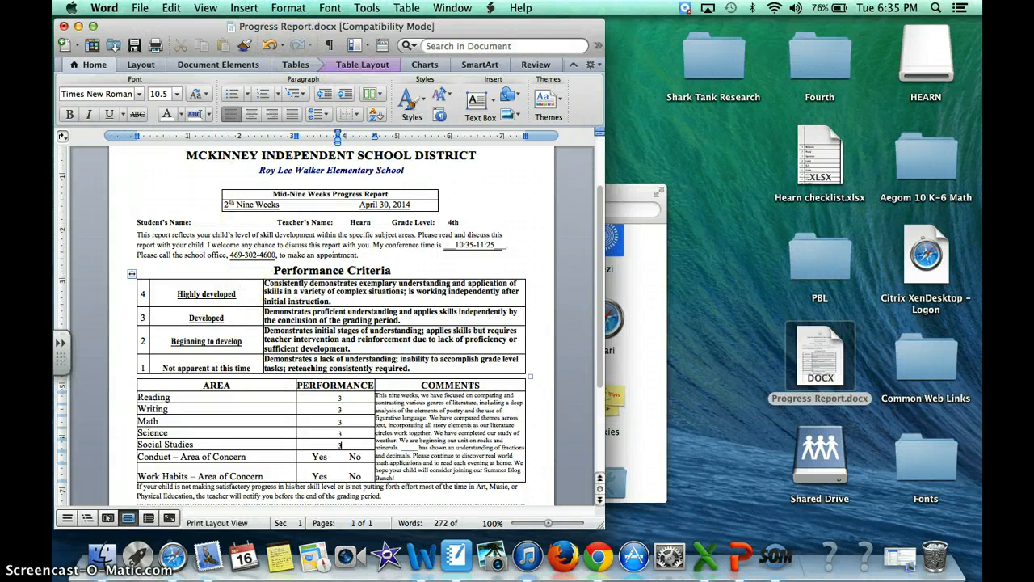
Step: Make the progress report a Form Letters merge via the Mail Merge Manager
{"action": "left_click", "coordinate": [365, 6]}
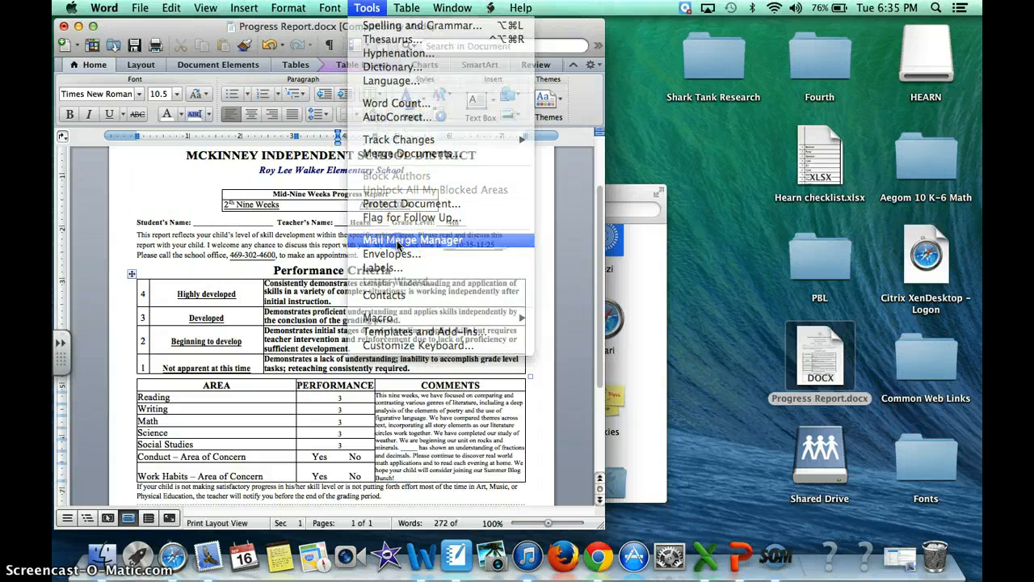
{"action": "left_click", "coordinate": [414, 239]}
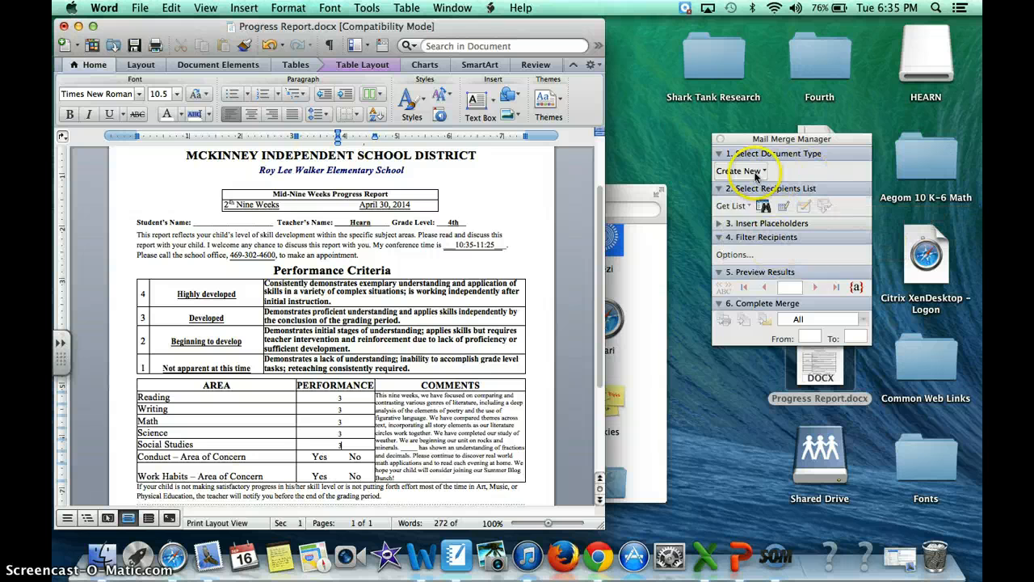
{"action": "left_click", "coordinate": [736, 172]}
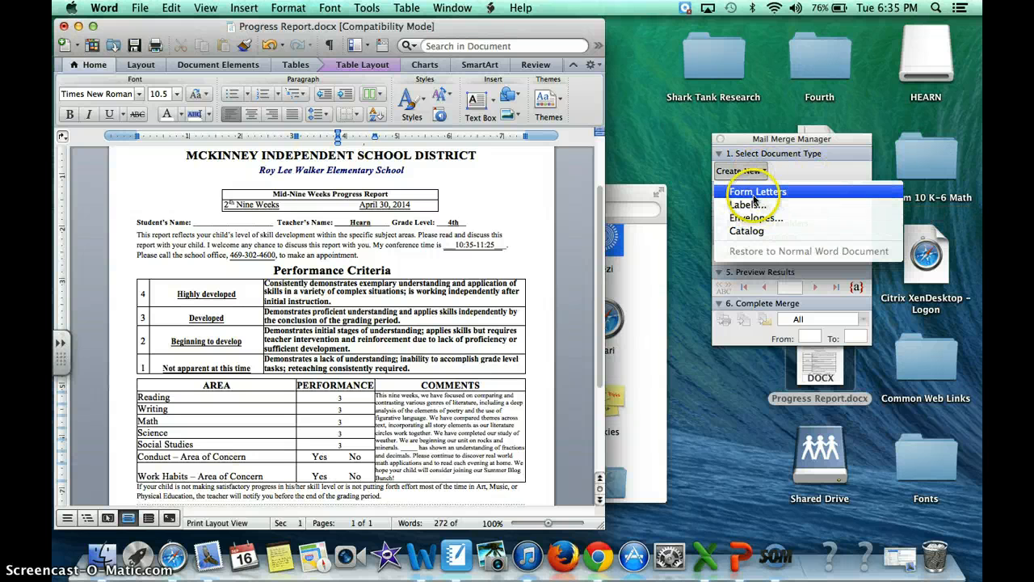
{"action": "left_click", "coordinate": [758, 190]}
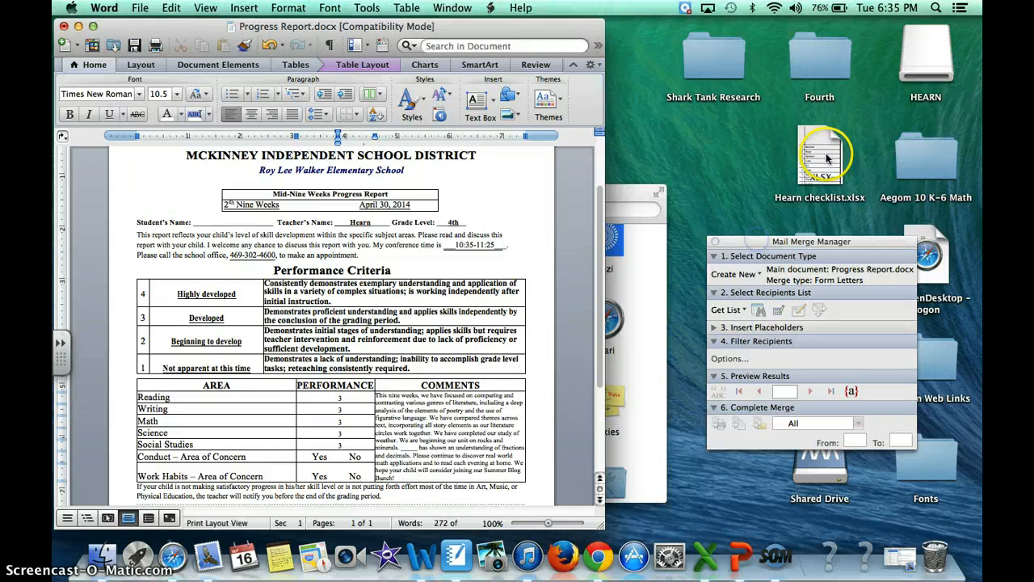
Step: Open the Hearn checklist.xlsx student spreadsheet from the desktop
{"action": "double_click", "coordinate": [821, 154]}
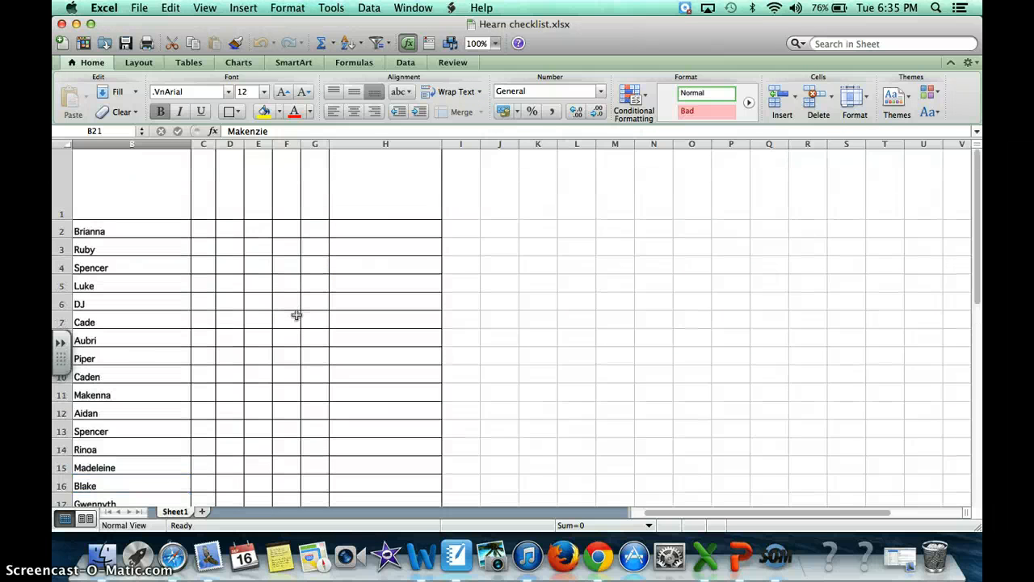
{"action": "scroll", "scroll_direction": "down", "scroll_amount": 3}
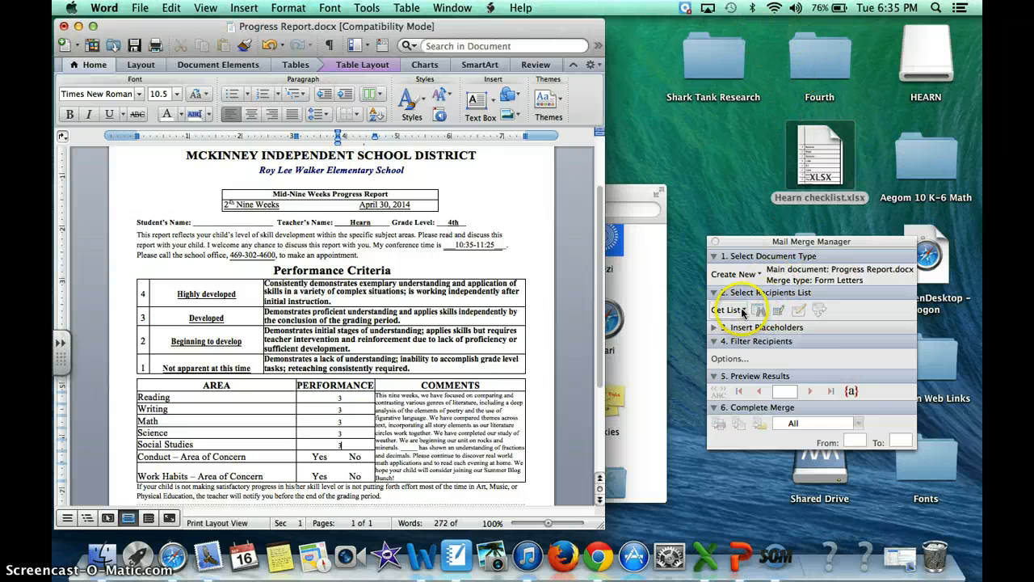
Step: Use Hearn checklist.xlsx, entire Sheet 1, as the merge data source and show its placeholders
{"action": "left_click", "coordinate": [727, 310]}
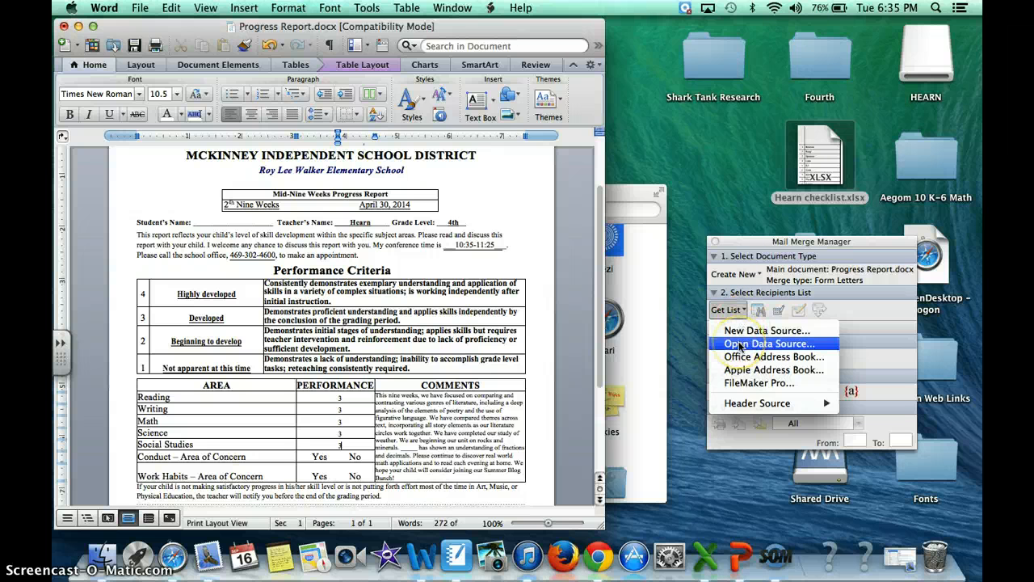
{"action": "left_click", "coordinate": [769, 342]}
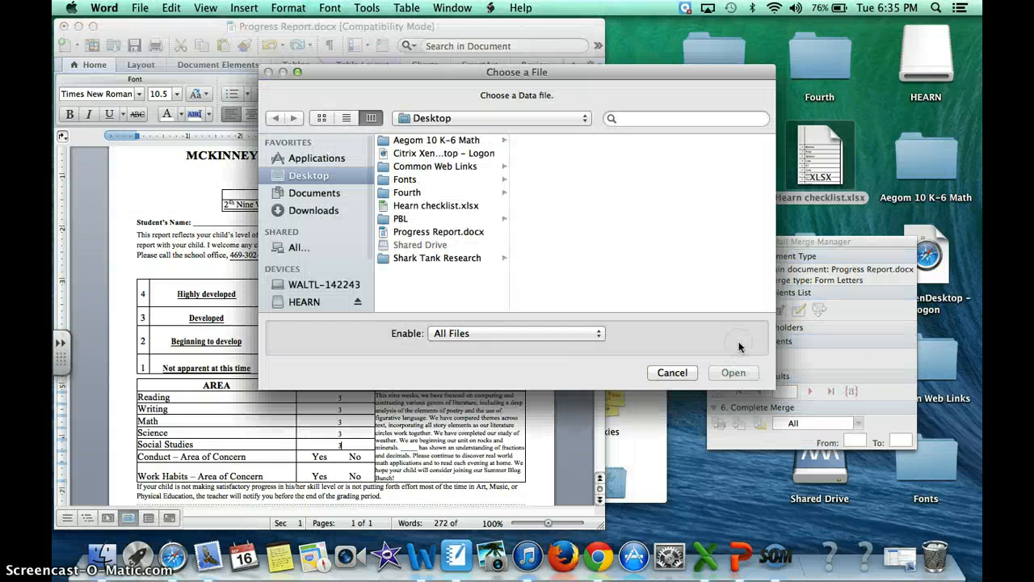
{"action": "mouse_move", "coordinate": [413, 215]}
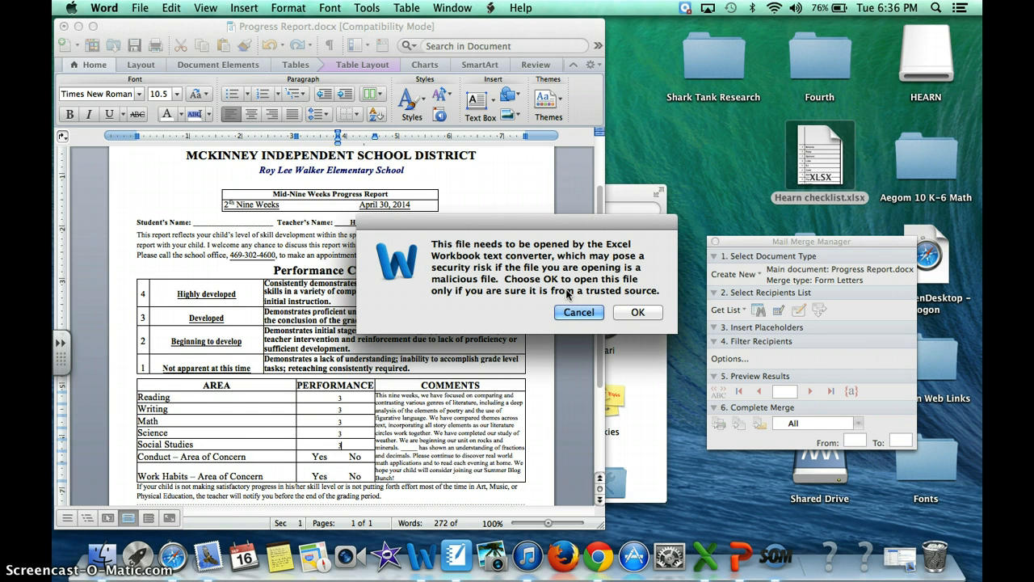
{"action": "left_click", "coordinate": [637, 312]}
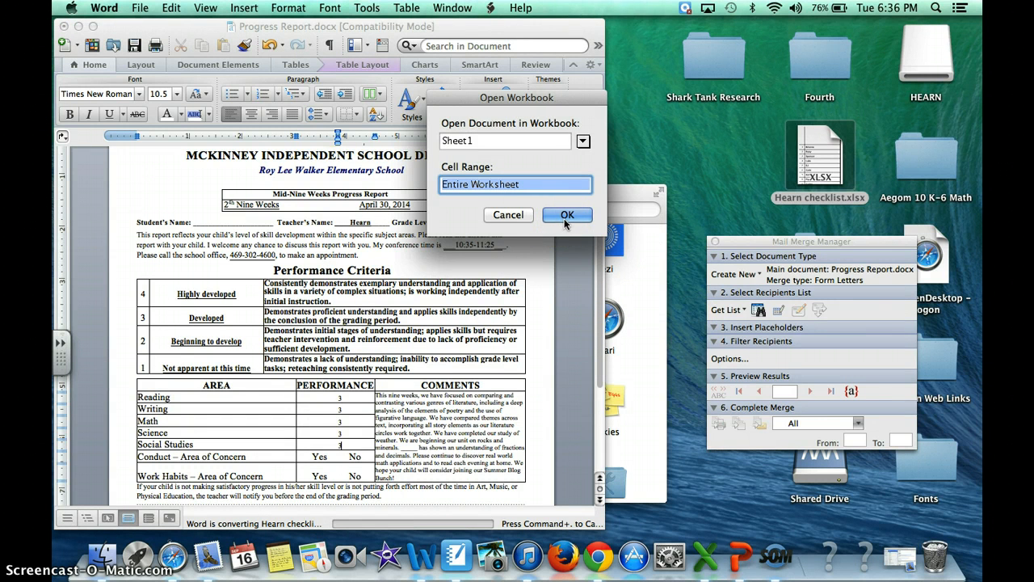
{"action": "left_click", "coordinate": [567, 213]}
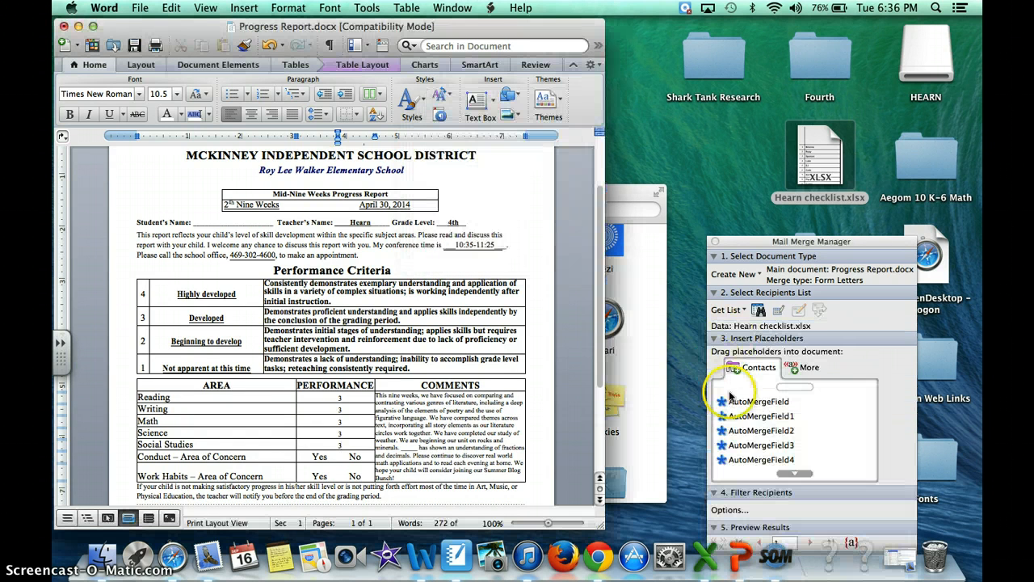
{"action": "left_click", "coordinate": [763, 416]}
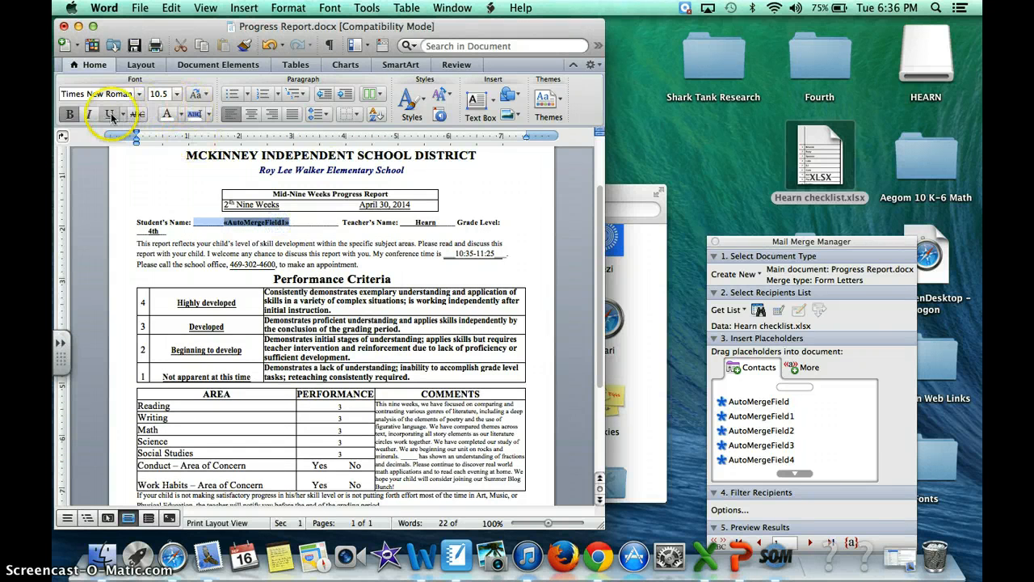
Step: Reformat the AutoMergeField1 name field so the Student's Name line fits again
{"action": "left_click", "coordinate": [320, 224]}
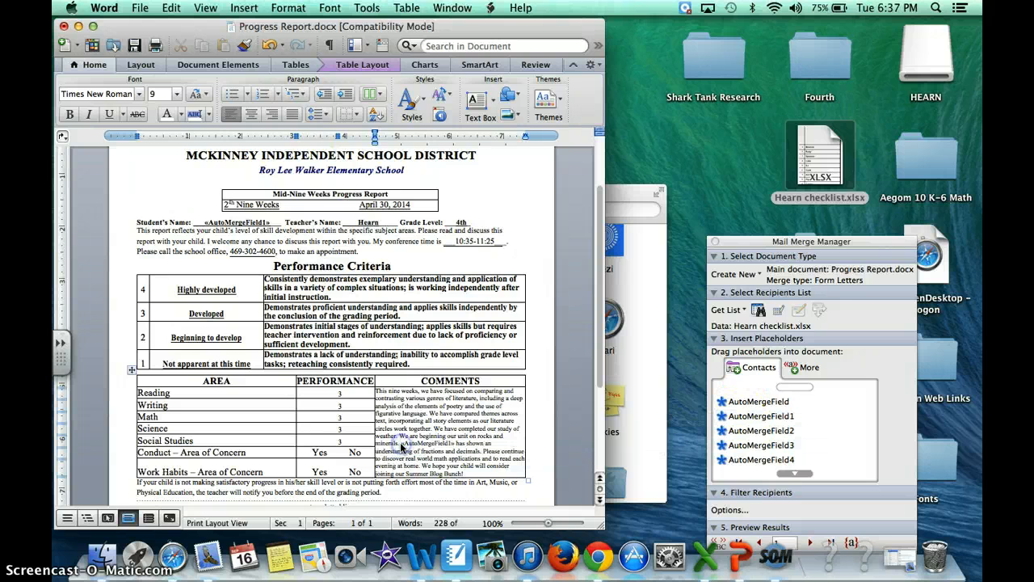
Step: Place AutoMergeField1 on the tear-off slip's Student's Name line and select it
{"action": "scroll", "scroll_direction": "down", "scroll_amount": 3}
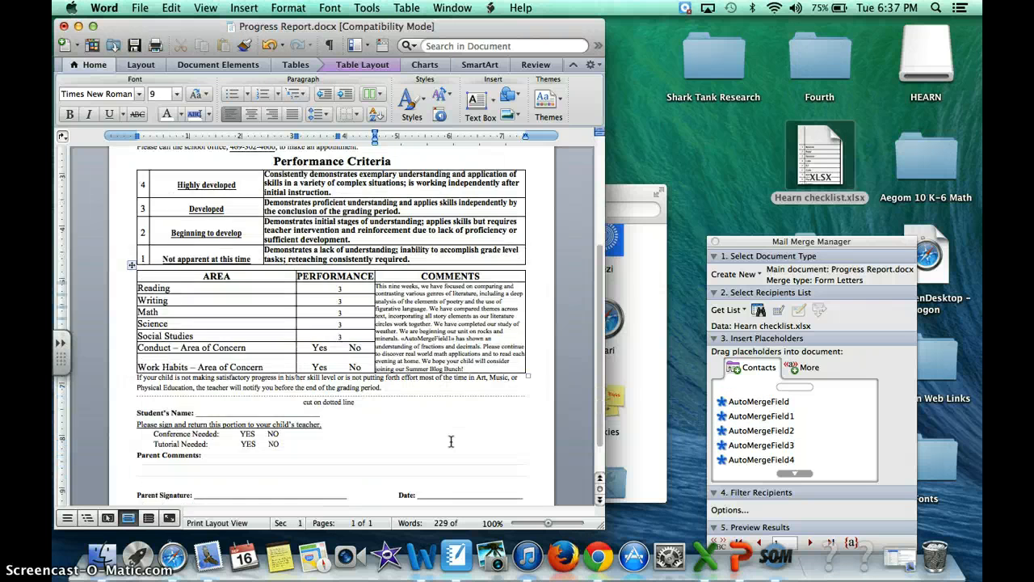
{"action": "left_click", "coordinate": [768, 416]}
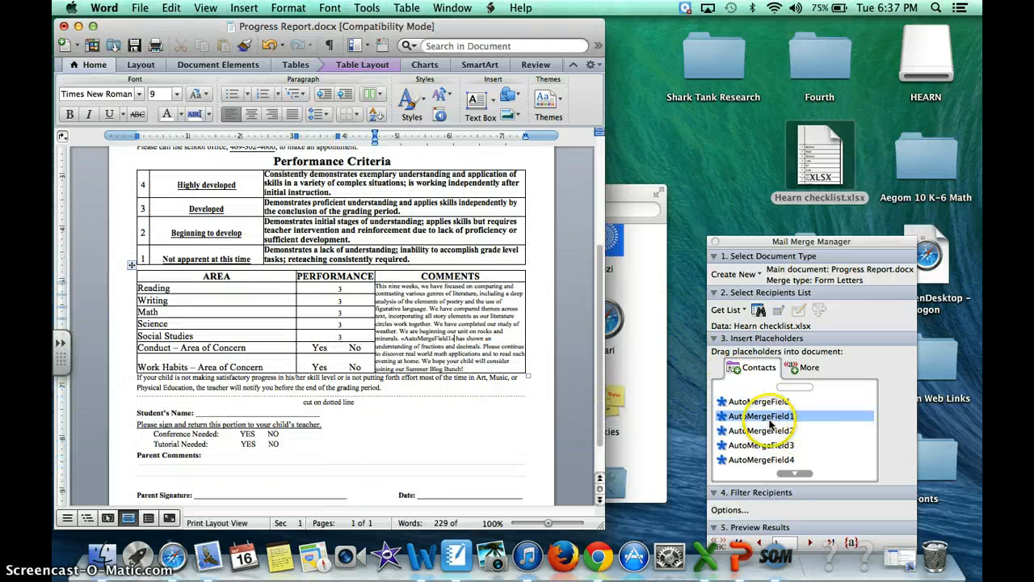
{"action": "left_click_drag", "start_coordinate": [763, 415], "coordinate": [245, 412]}
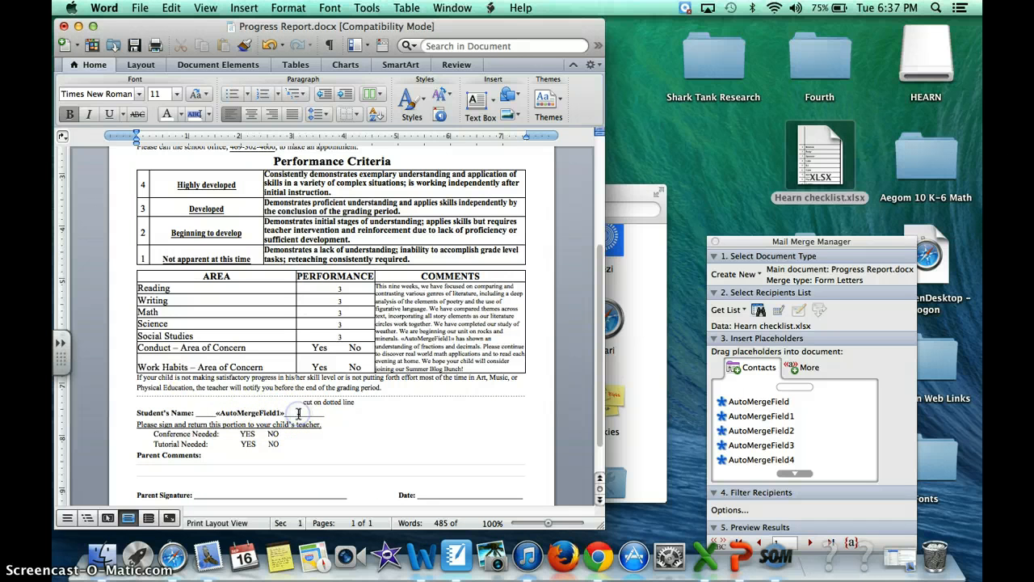
{"action": "double_click", "coordinate": [243, 414]}
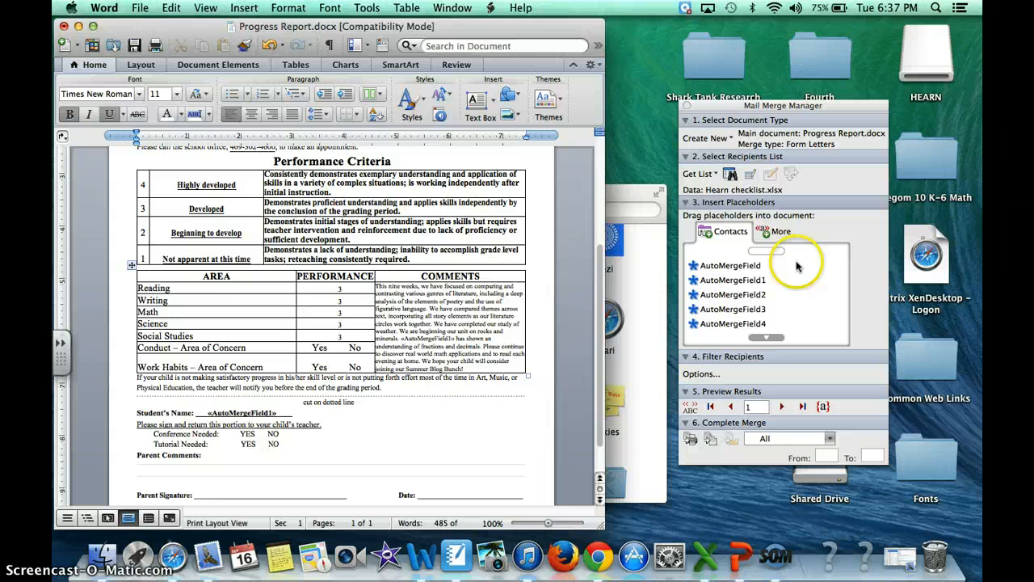
{"action": "mouse_move", "coordinate": [691, 438]}
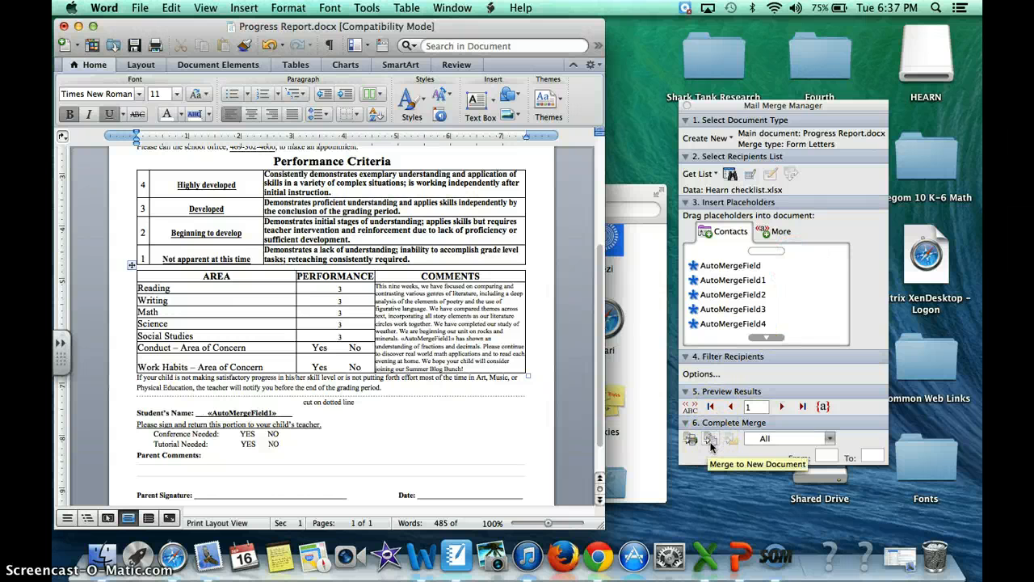
Step: Merge to a new document, Form Letters3, and scroll through the per-student reports
{"action": "left_click", "coordinate": [711, 438]}
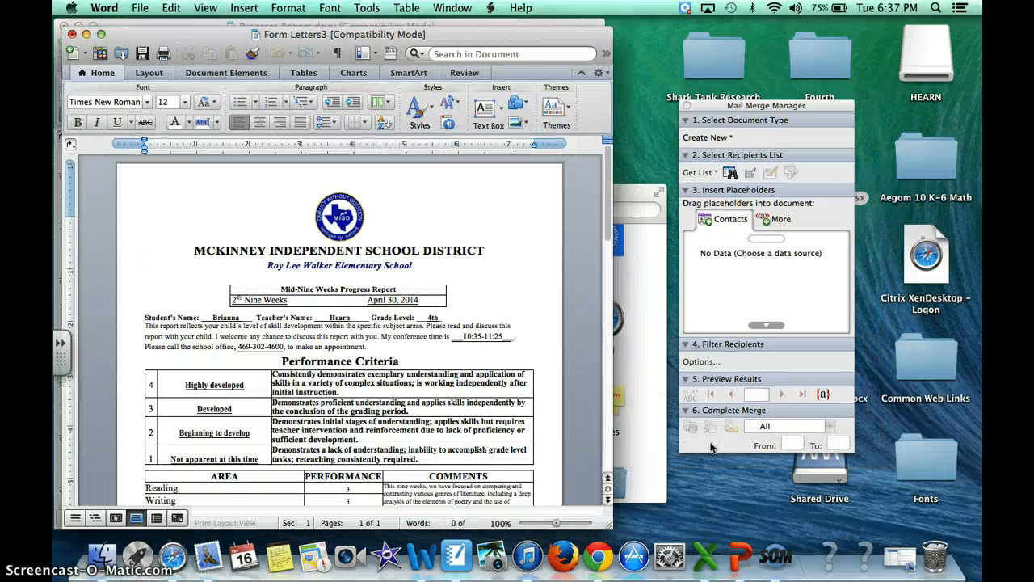
{"action": "right_click", "coordinate": [363, 314]}
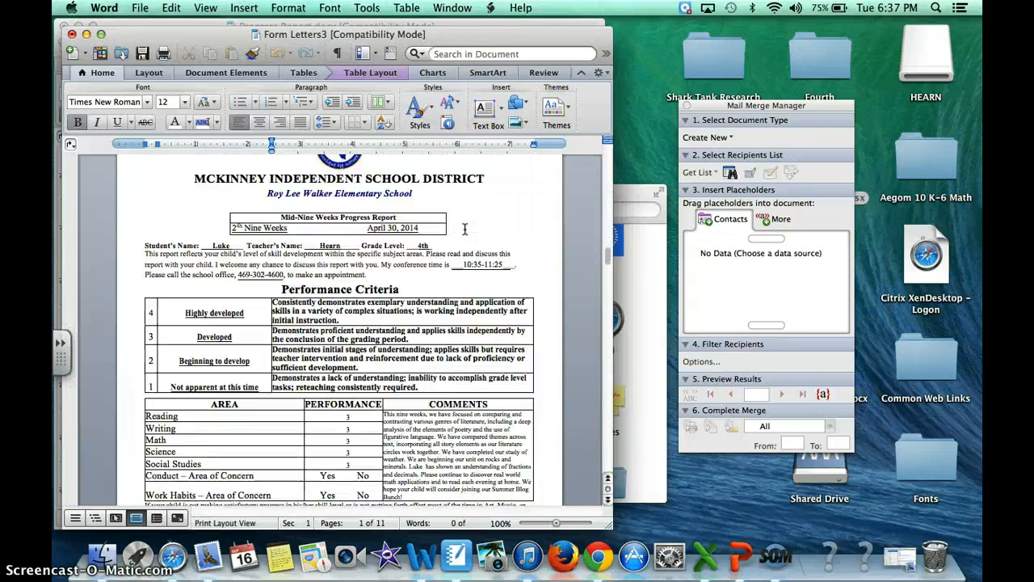
{"action": "scroll", "scroll_direction": "down", "scroll_amount": 3}
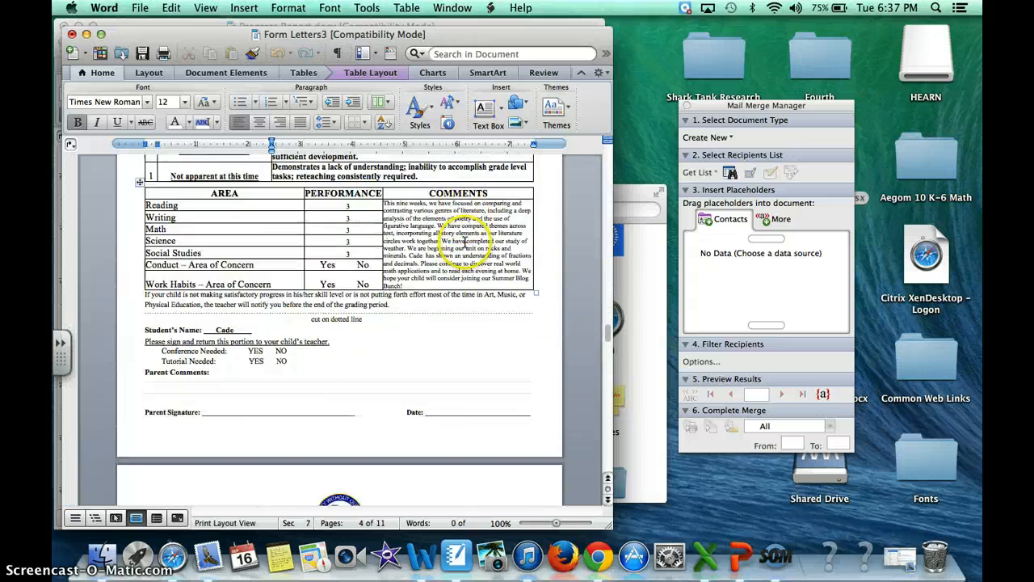
{"action": "scroll", "scroll_direction": "down", "scroll_amount": 3}
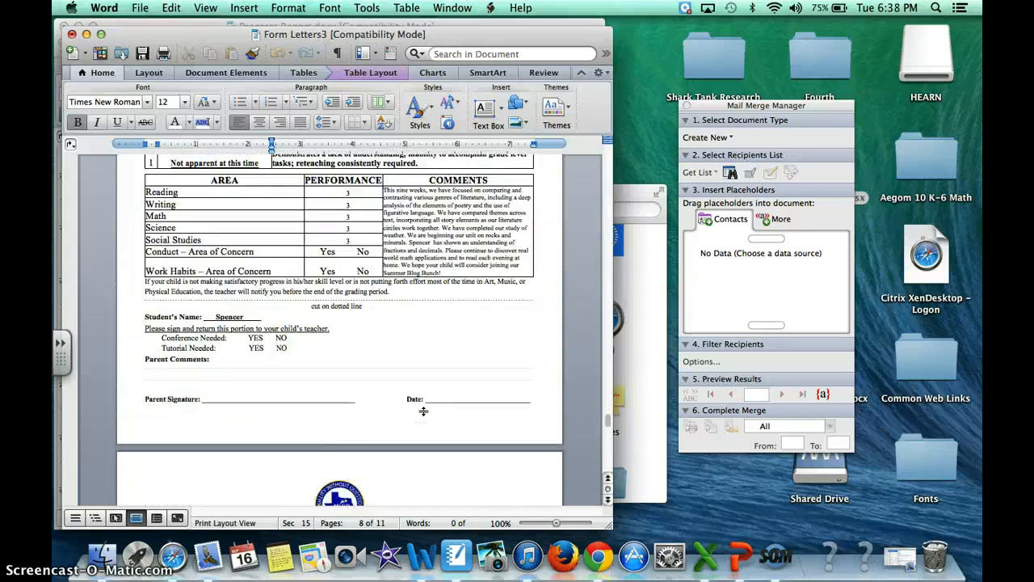
{"action": "scroll", "scroll_direction": "down", "scroll_amount": 3}
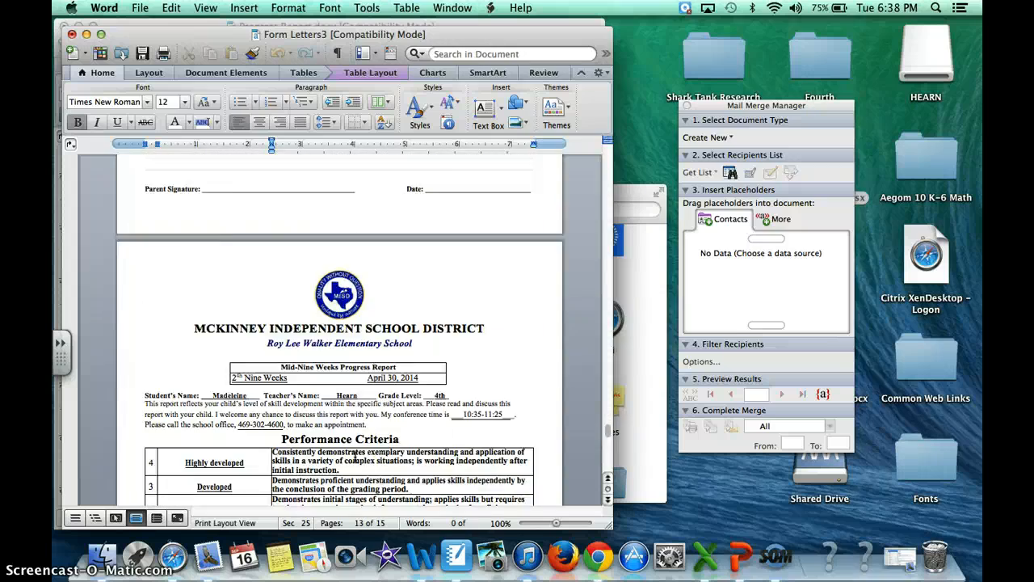
{"action": "scroll", "scroll_direction": "down", "scroll_amount": 3}
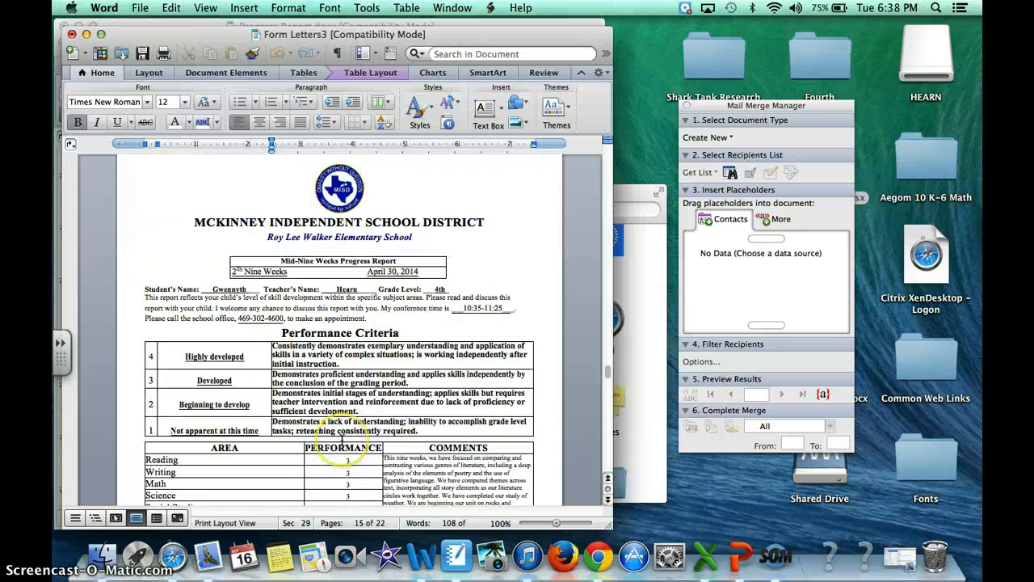
{"action": "scroll", "scroll_direction": "down", "scroll_amount": 3}
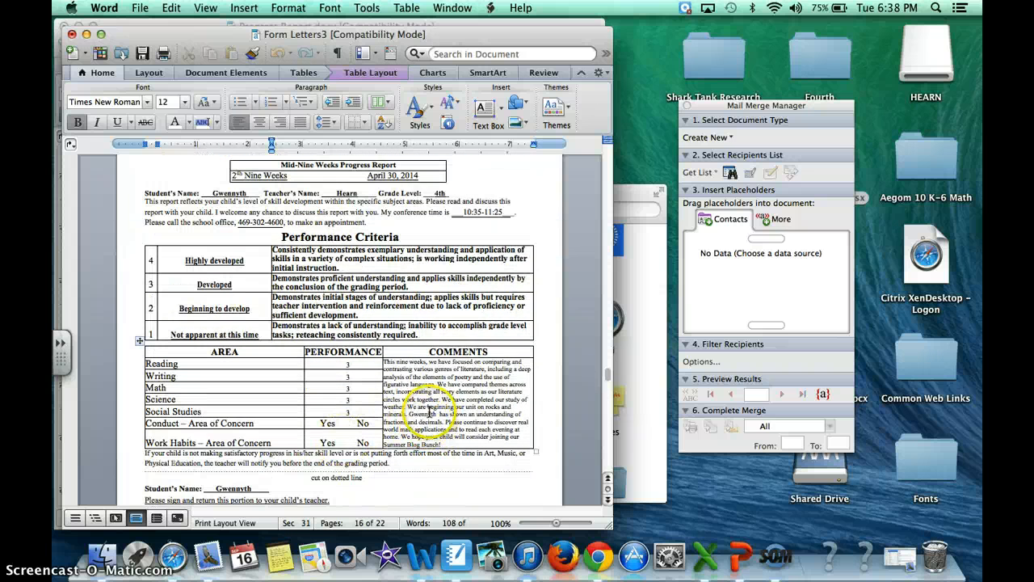